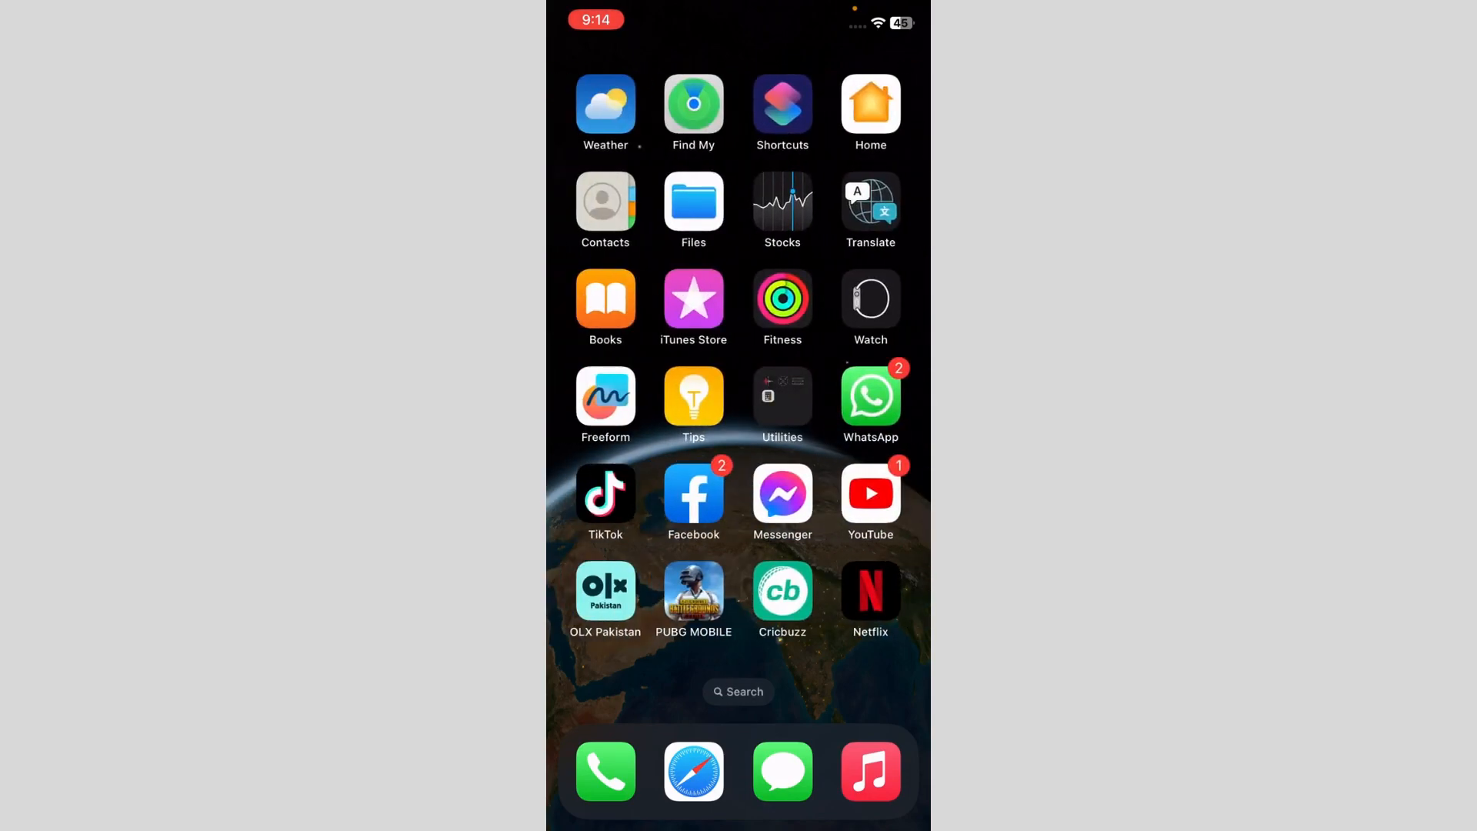
- Launch Contacts and scroll through the names starting with A
click(605, 199)
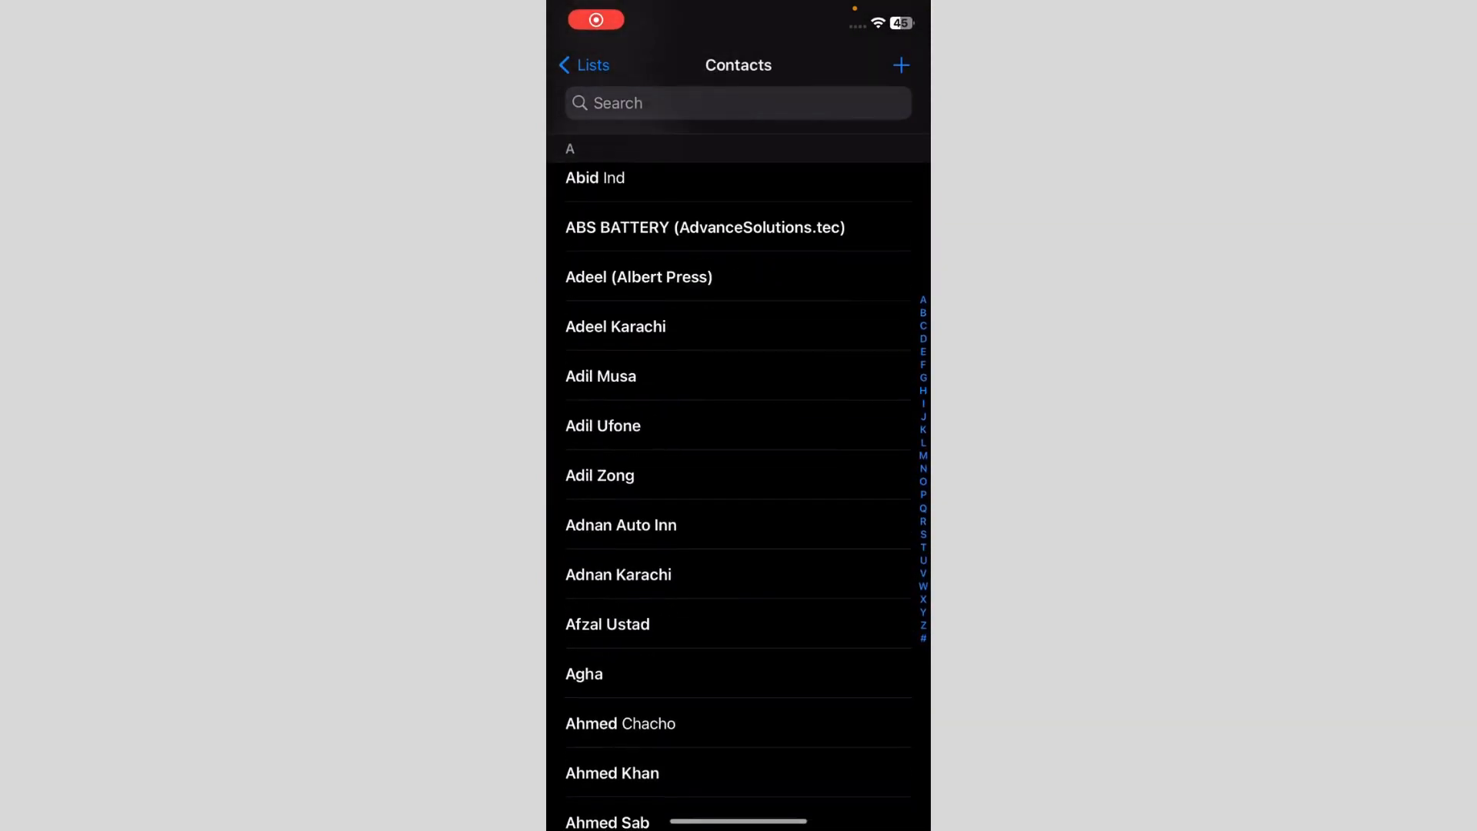
scroll(down, 3)
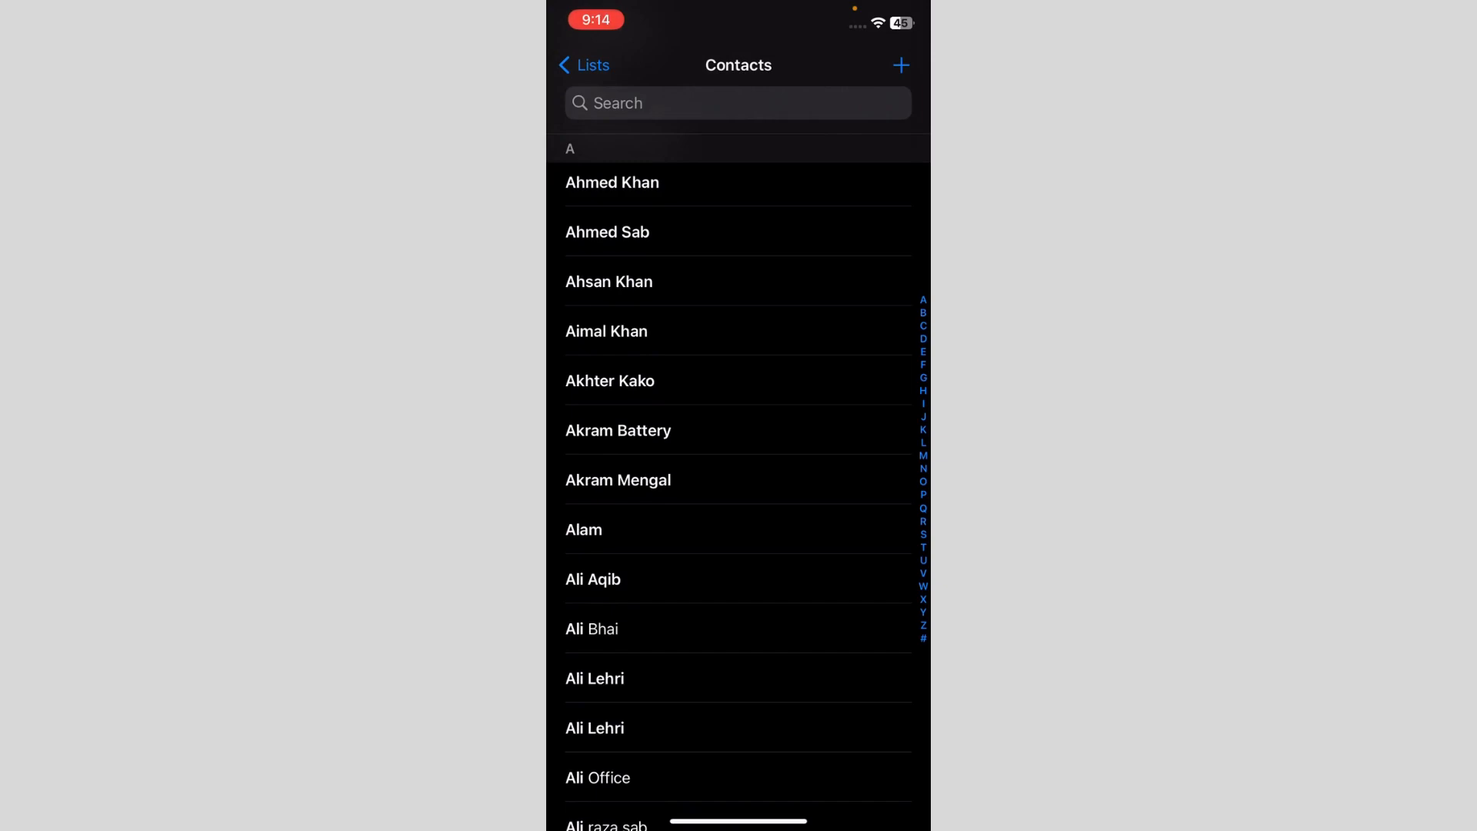
scroll(down, 3)
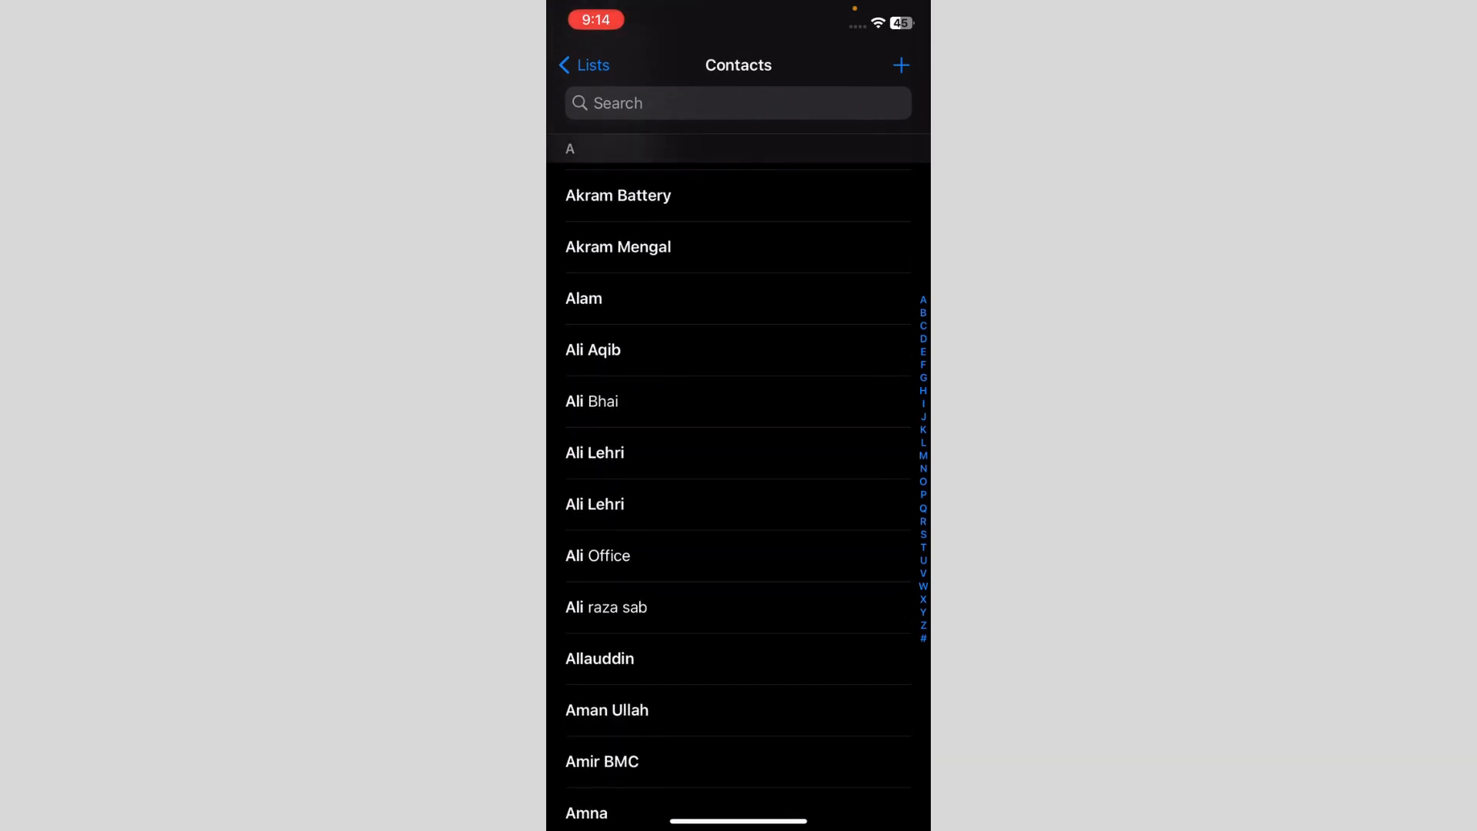
scroll(down, 3)
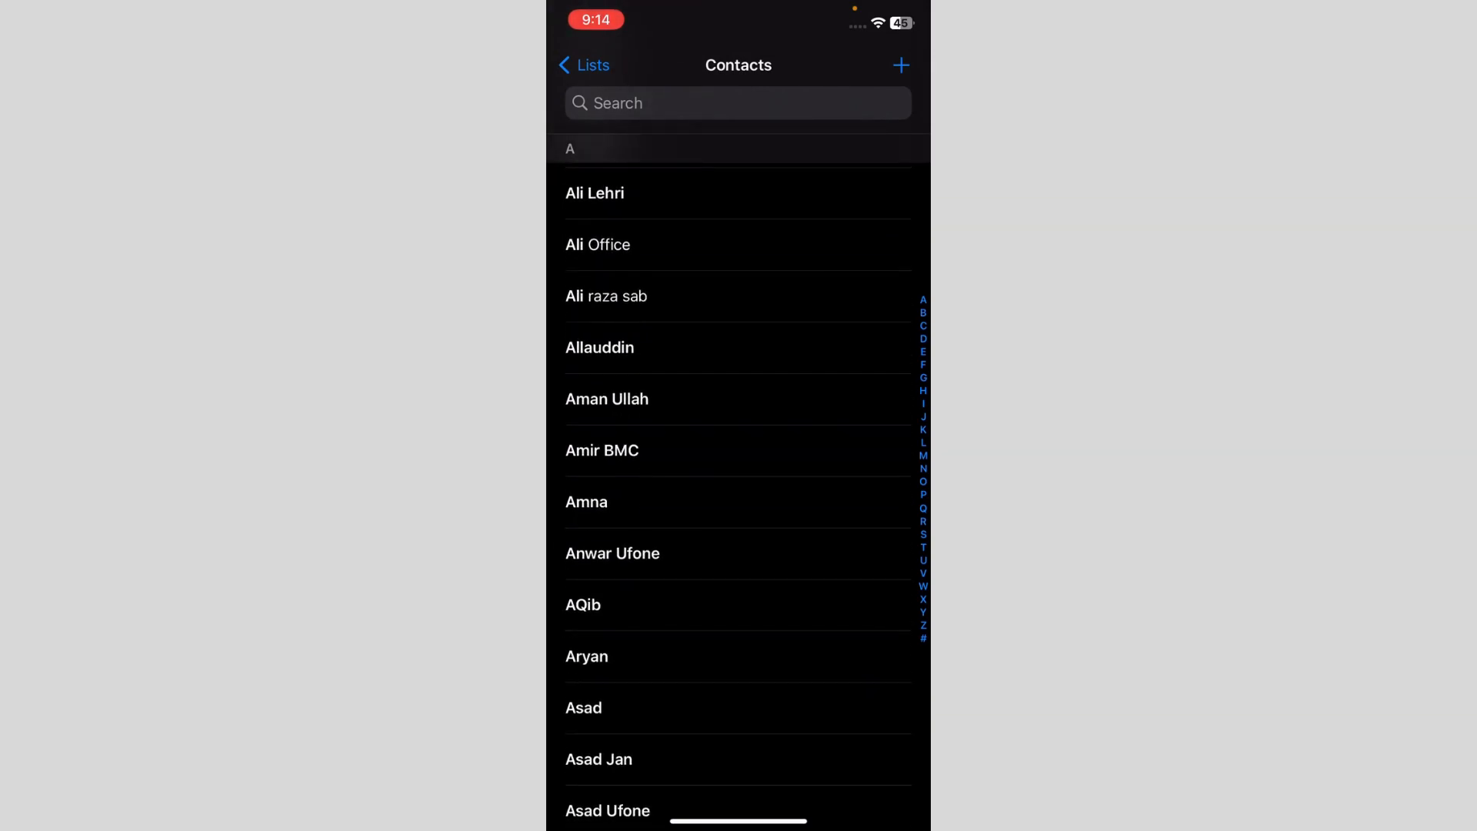
- Put Aryan's contact card in edit mode, scrolled to the add birthday row
click(586, 656)
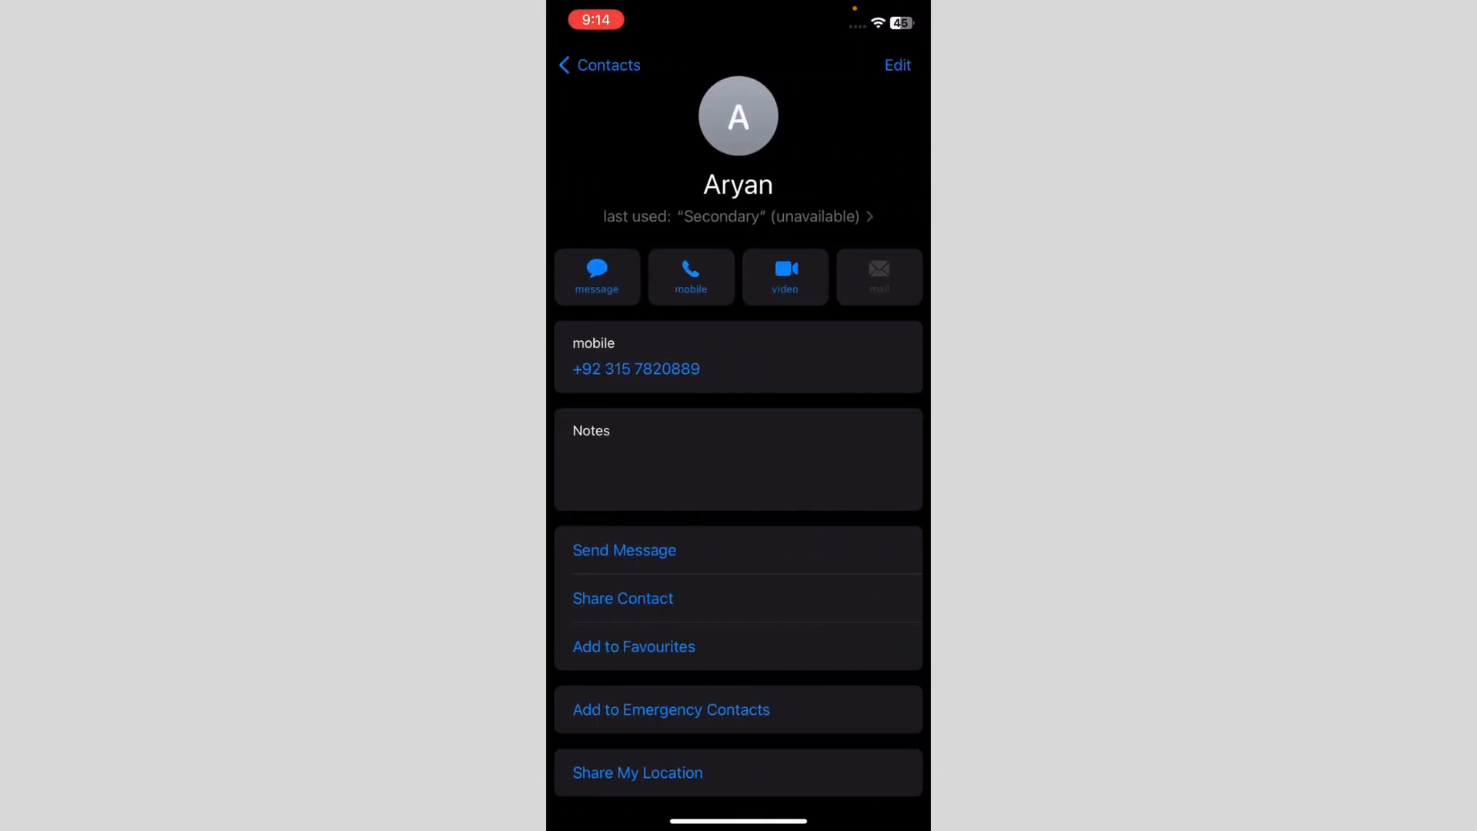
click(897, 65)
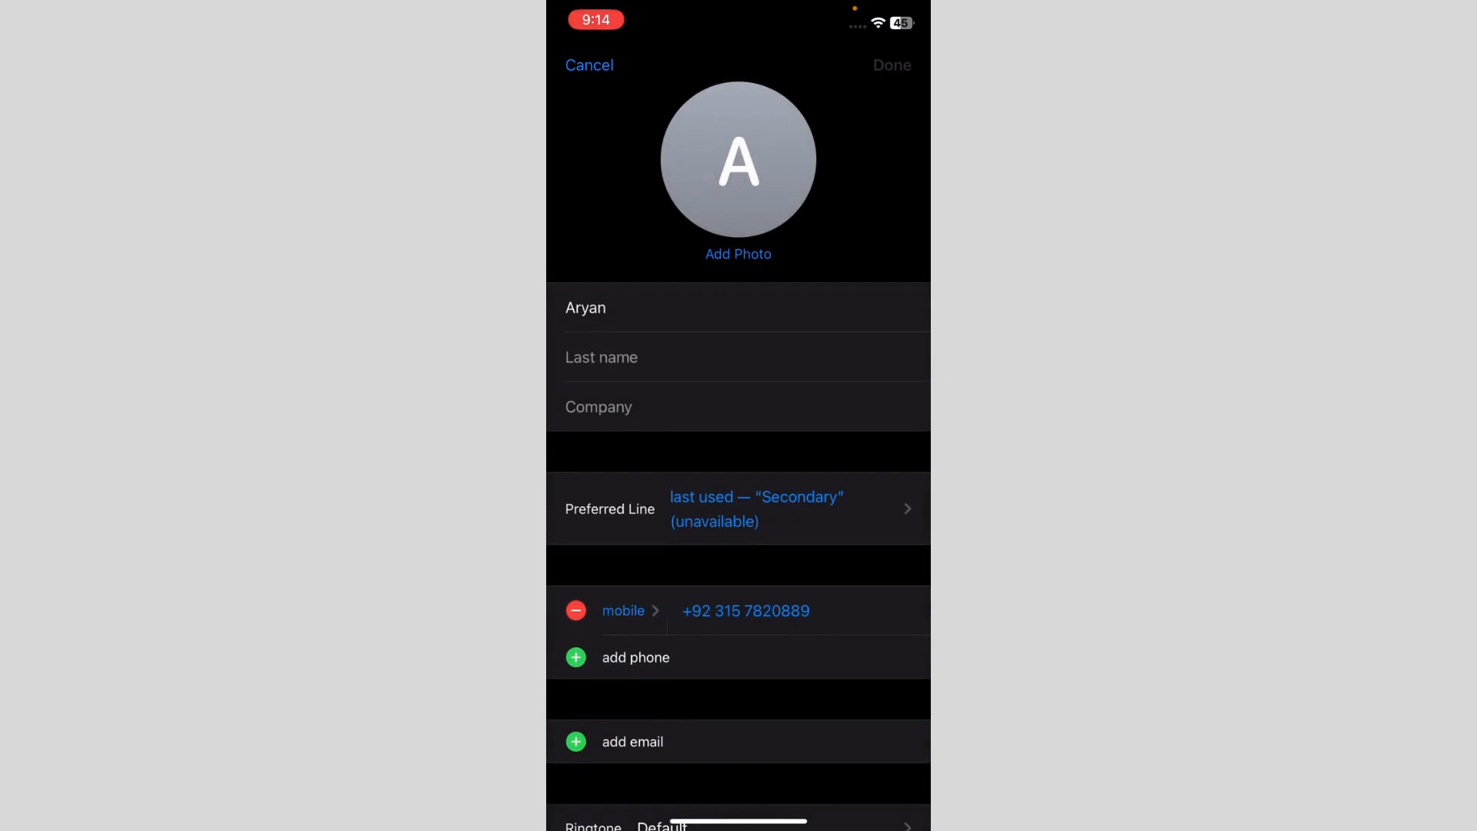
scroll(down, 3)
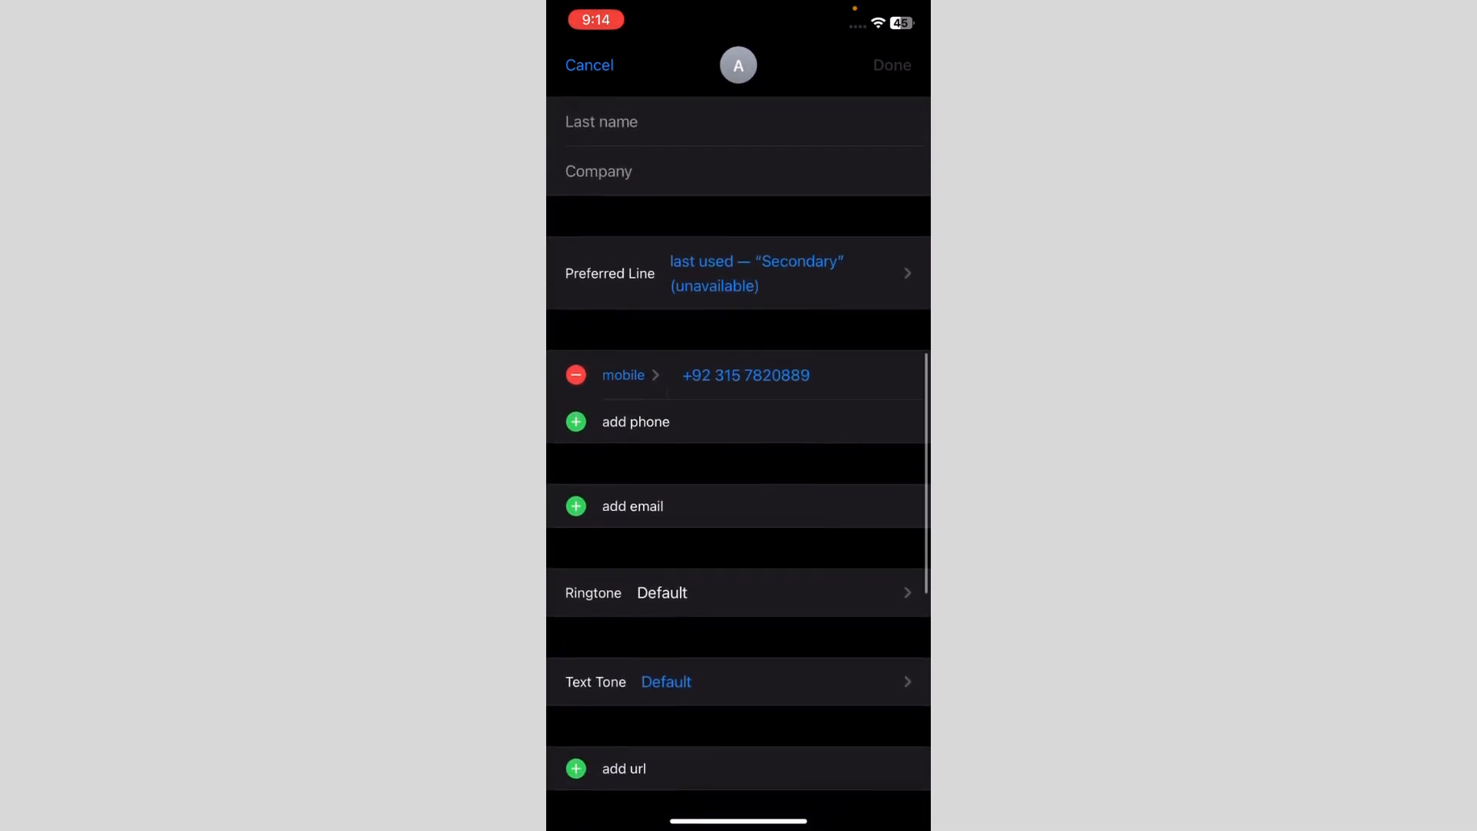
scroll(down, 3)
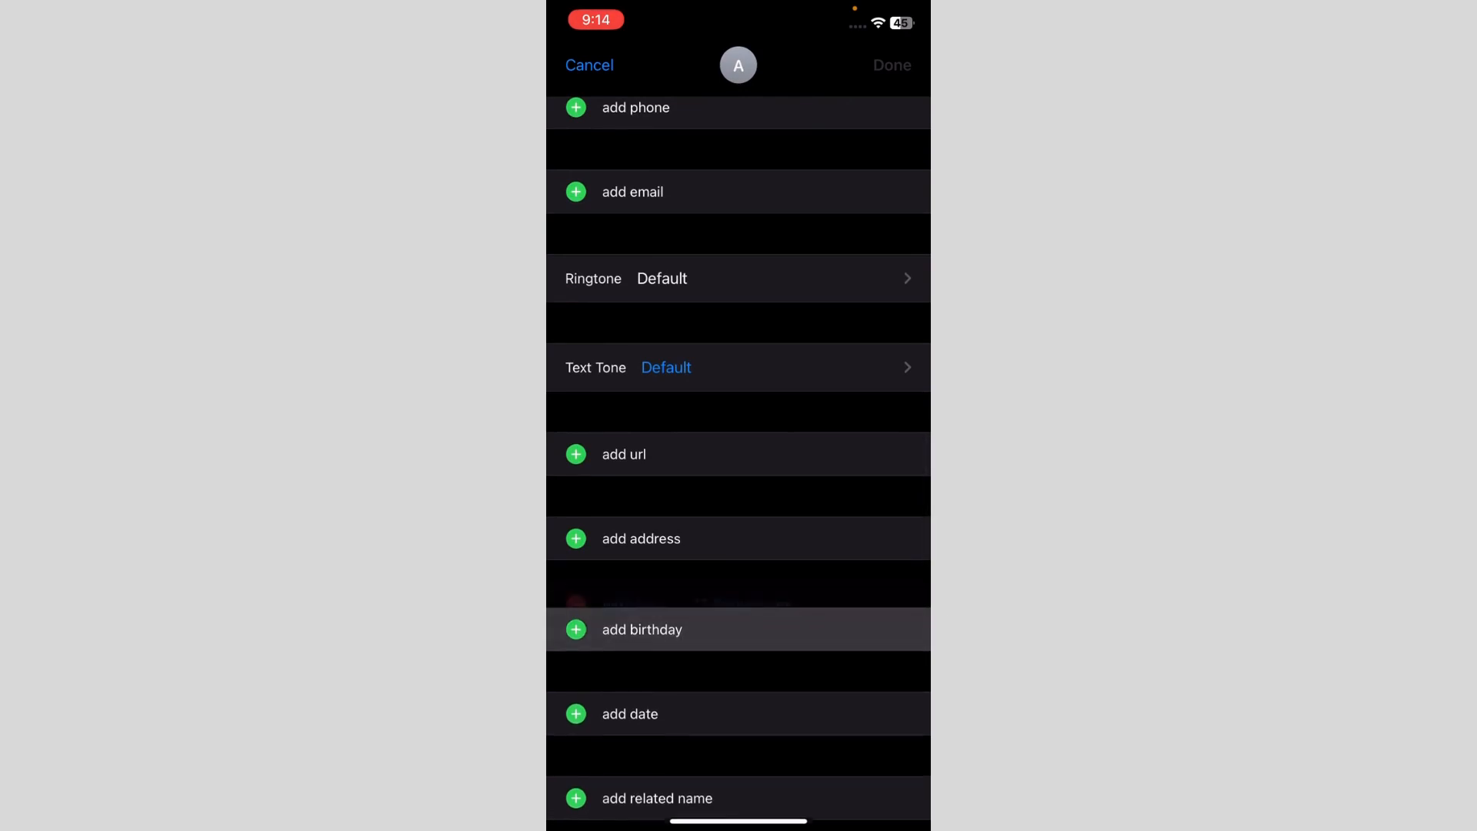
click(641, 629)
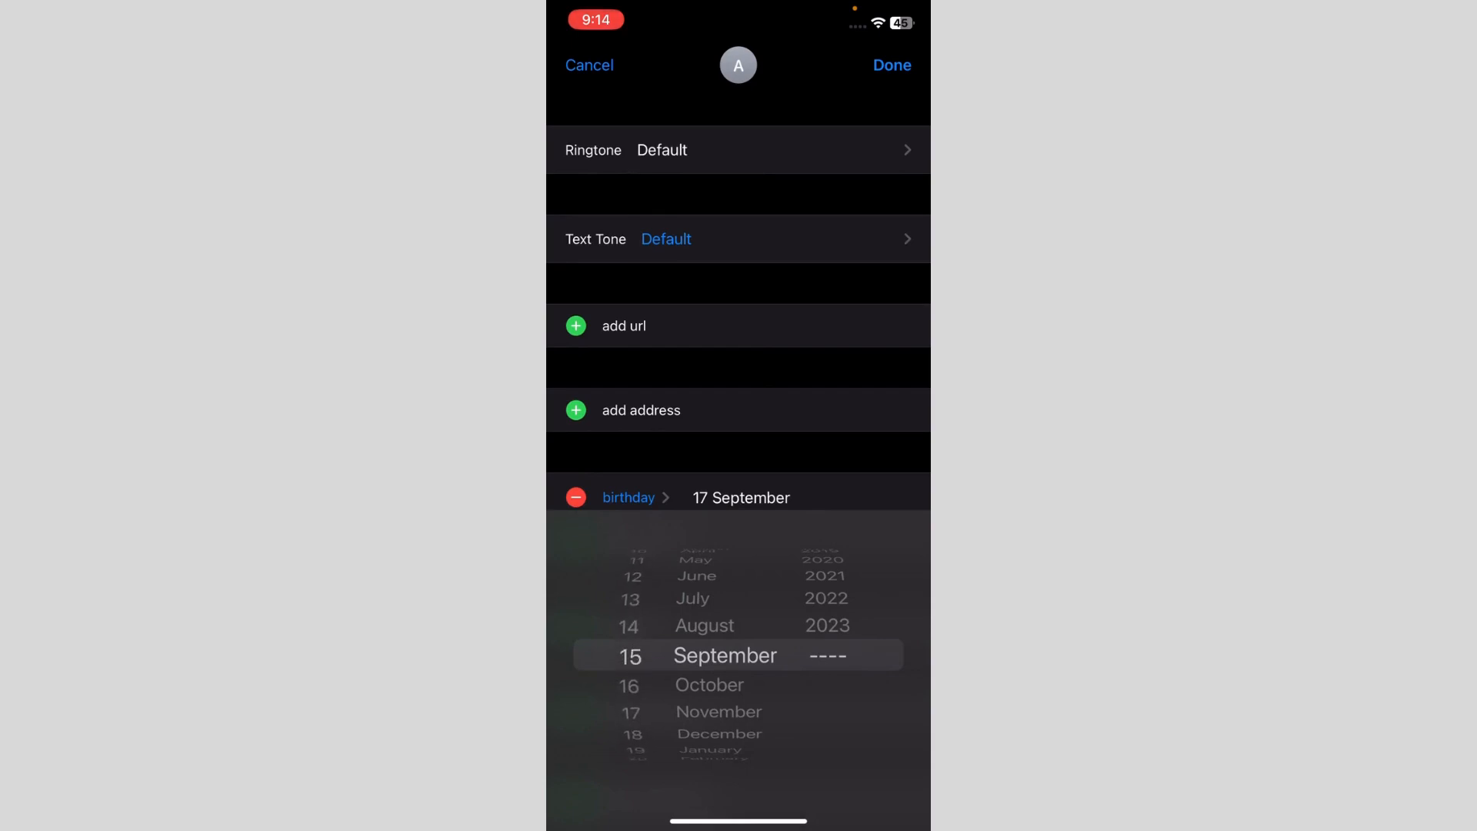
scroll(down, 3)
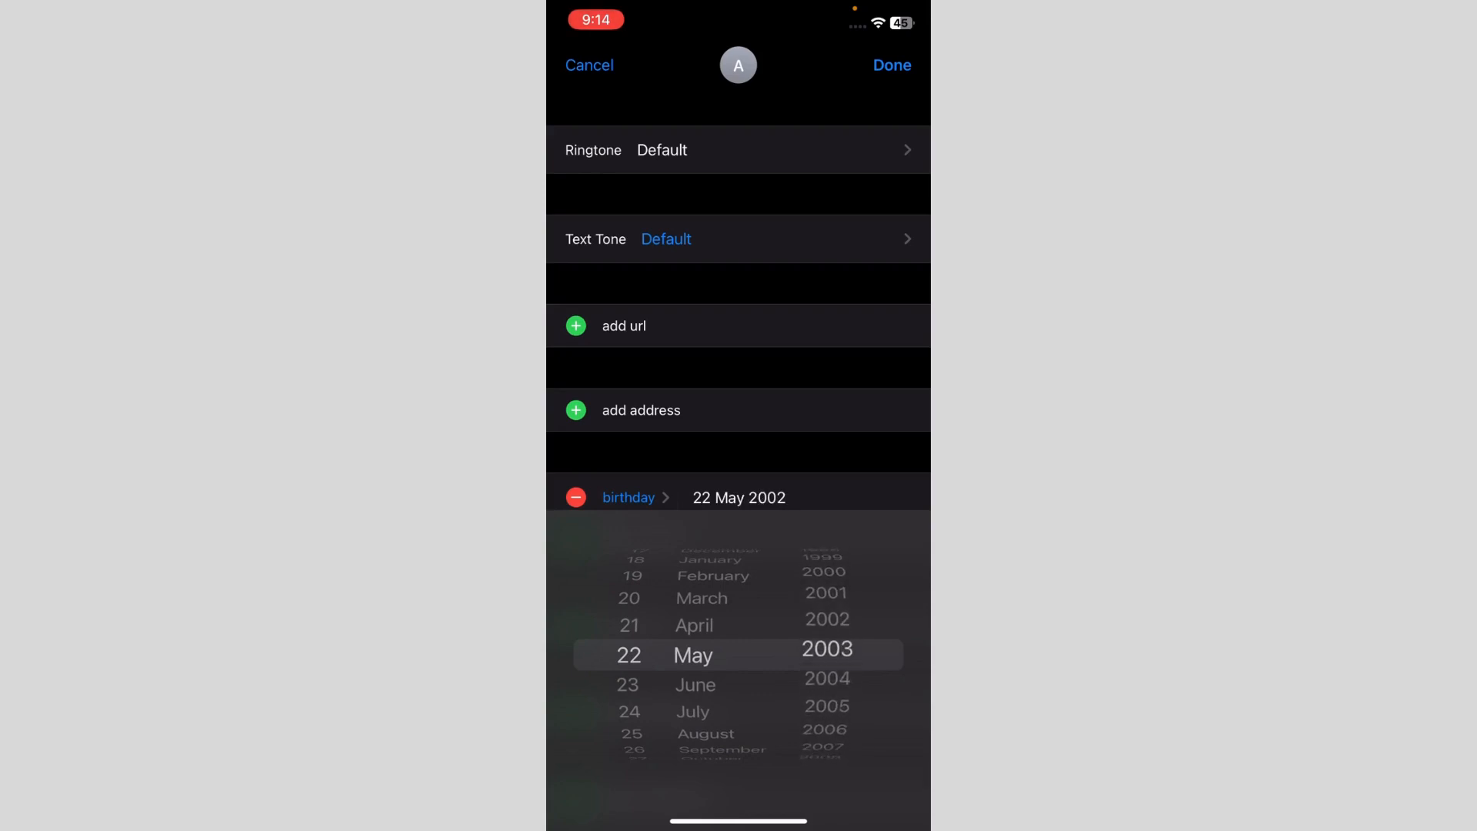
click(891, 64)
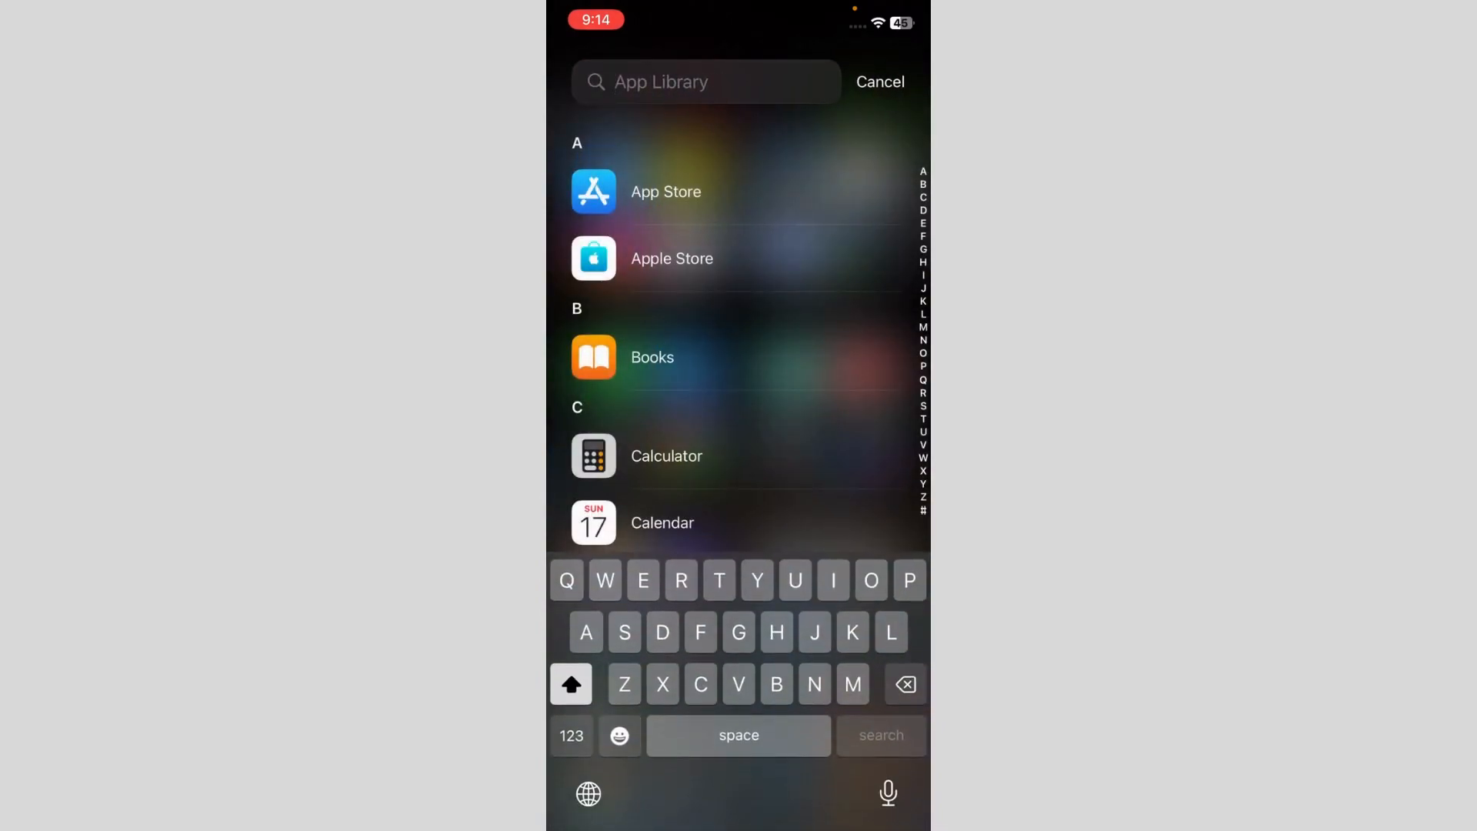
text(Cal)
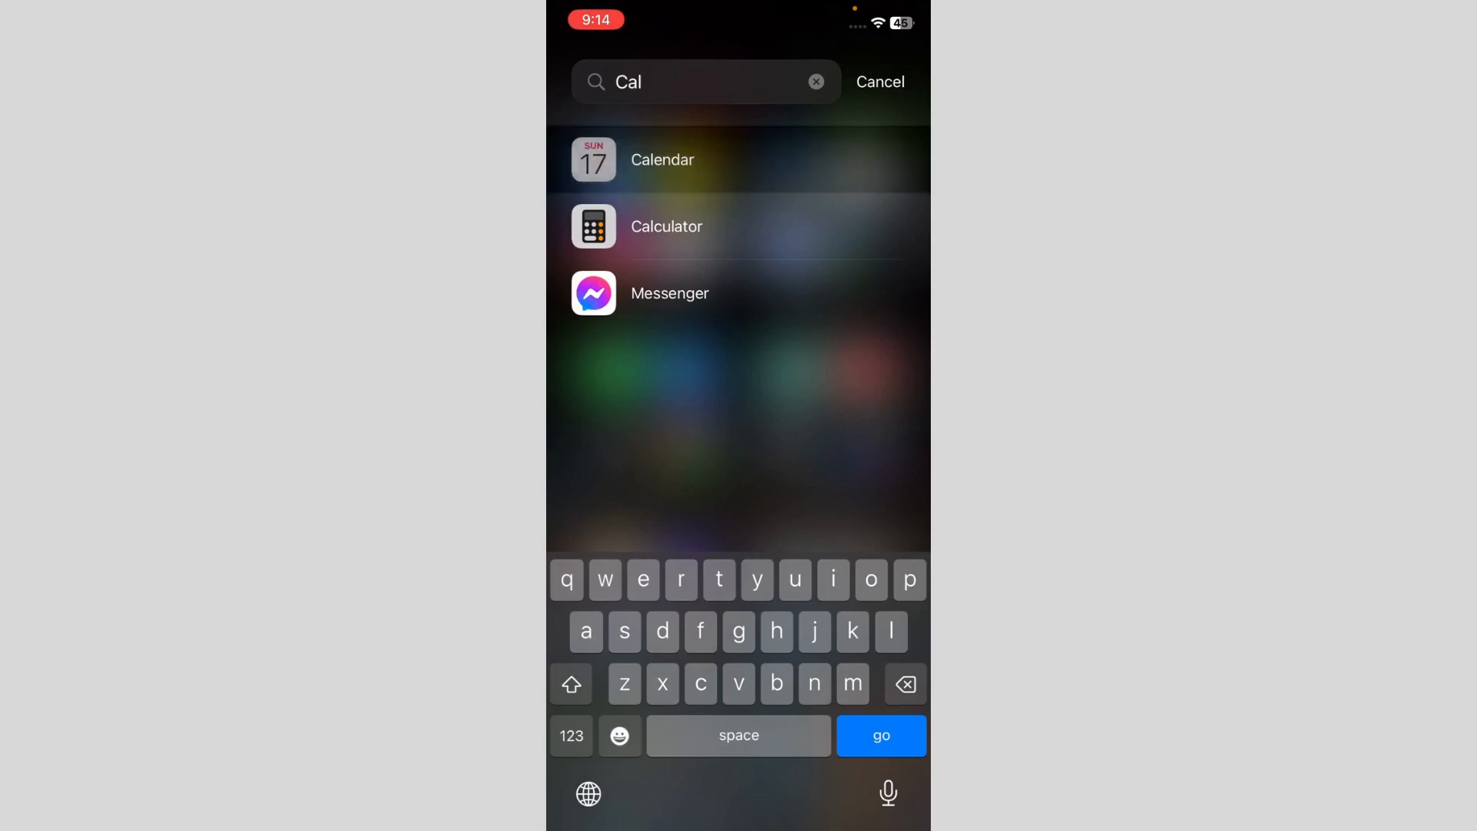
click(662, 159)
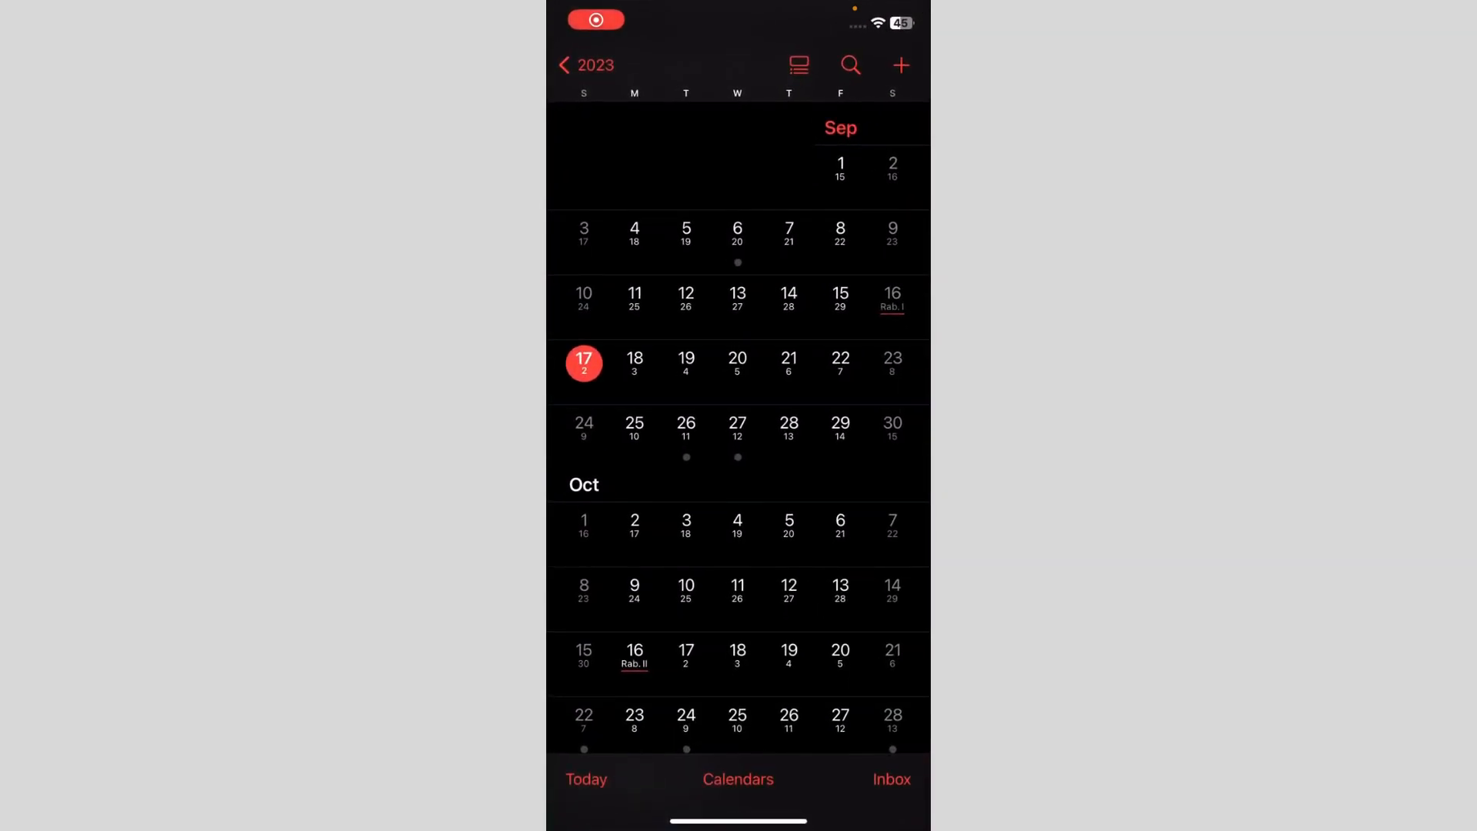
- Show the calendars list and confirm the Birthdays calendar is ticked
click(738, 779)
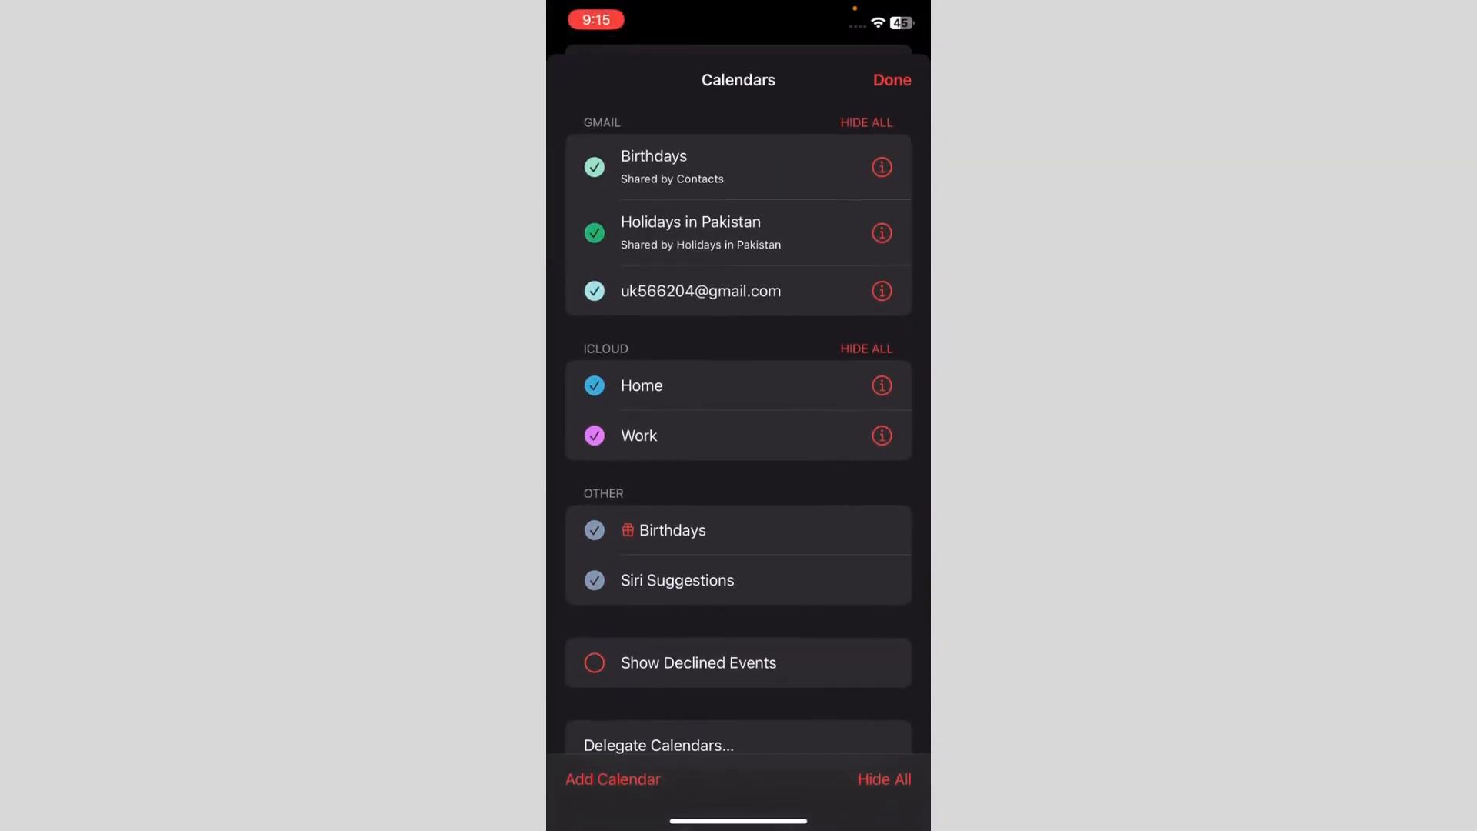
scroll(down, 3)
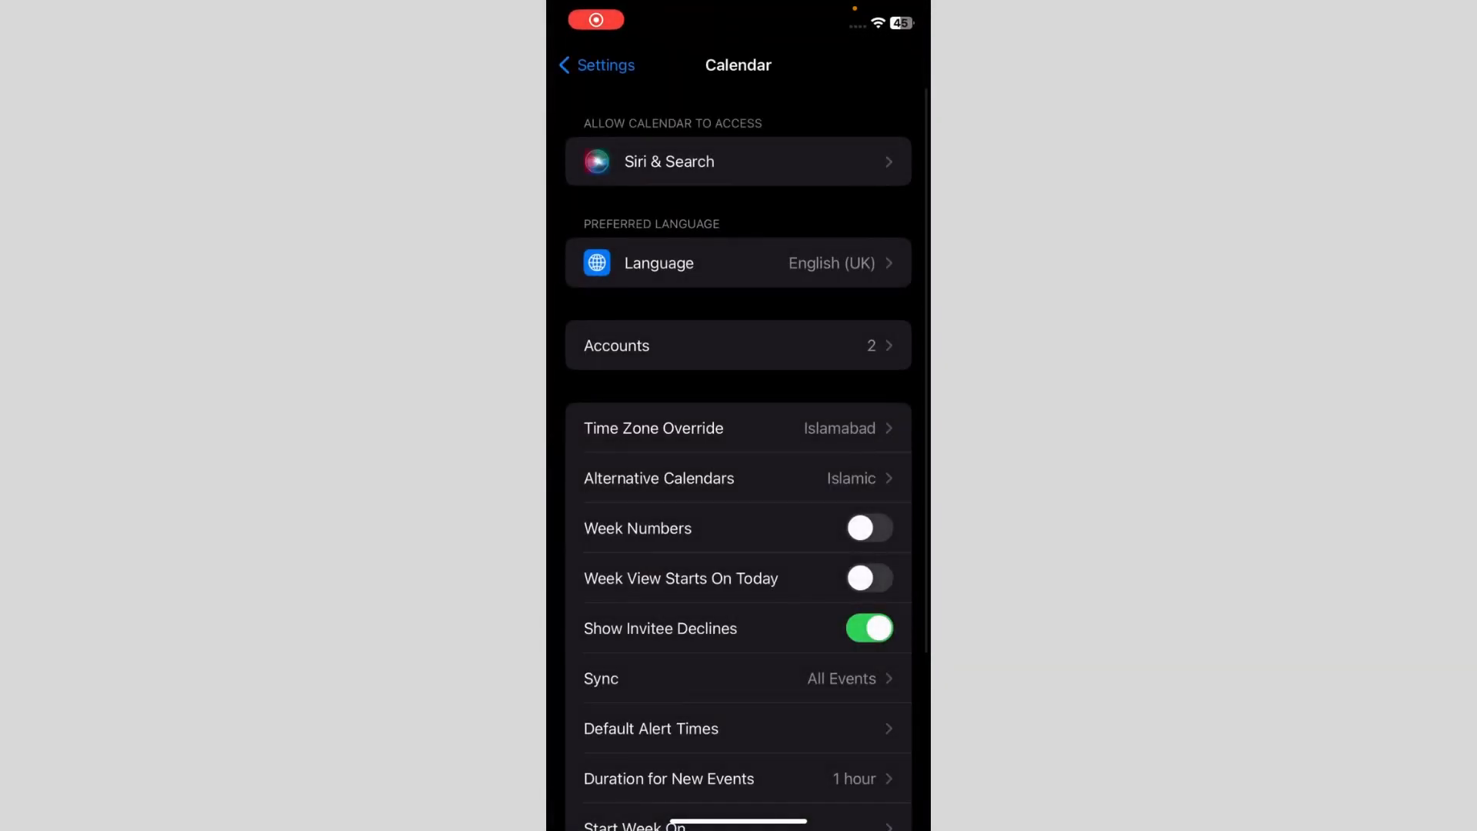
- Go to Settings > Calendar > Default Alert Times to reach the Birthdays alert options
click(594, 65)
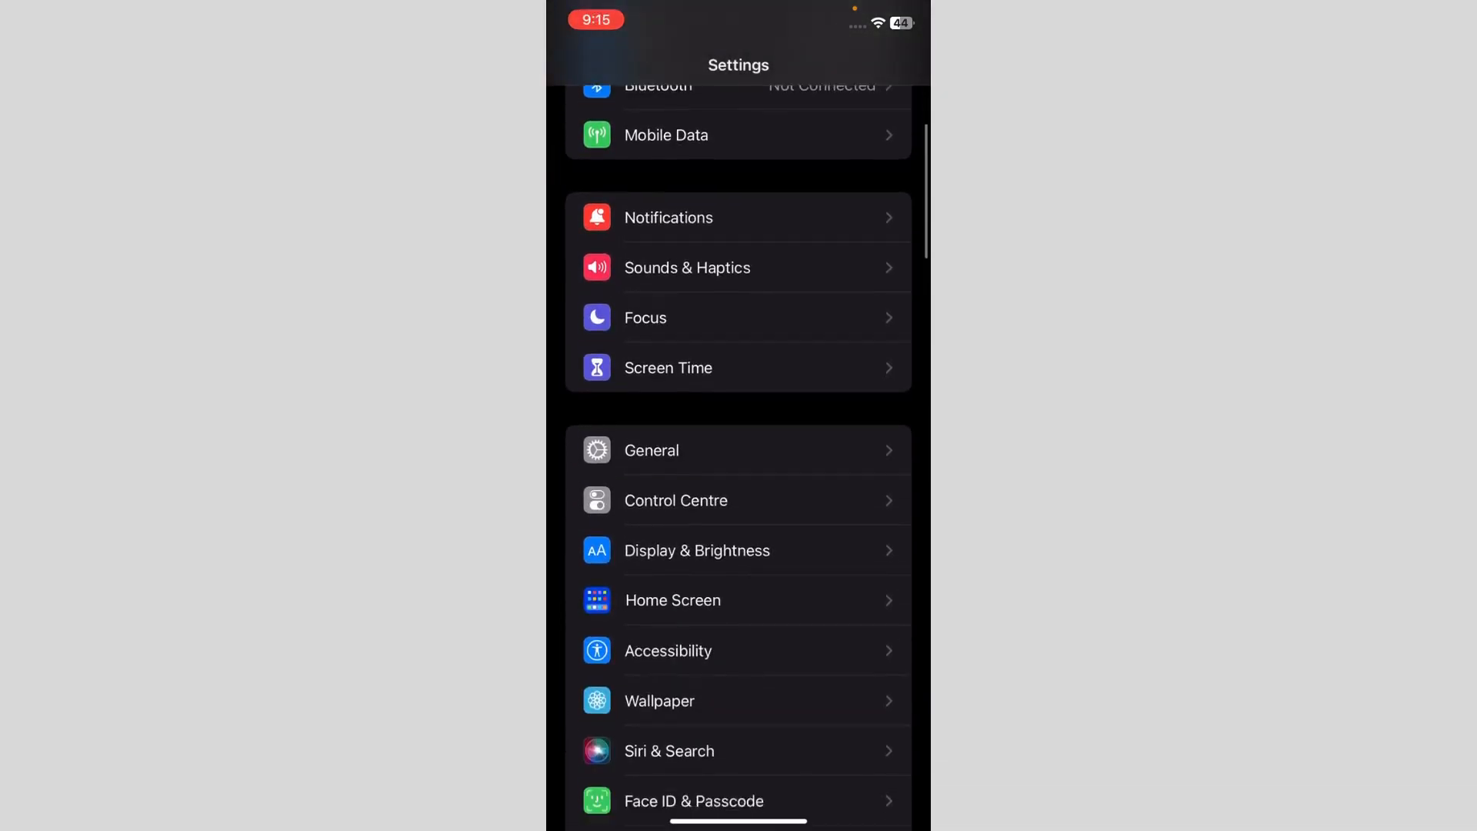
scroll(down, 3)
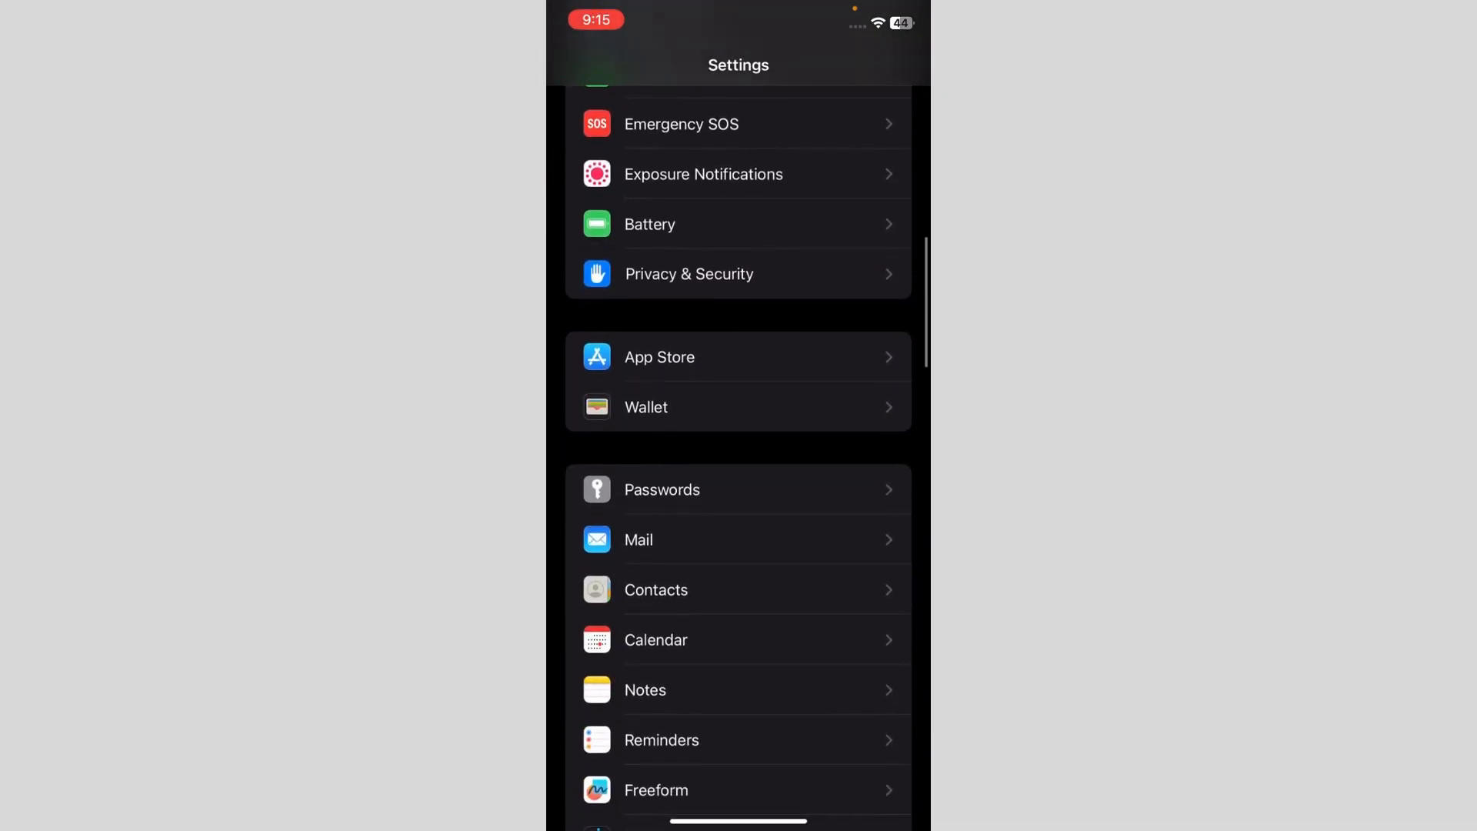
click(655, 640)
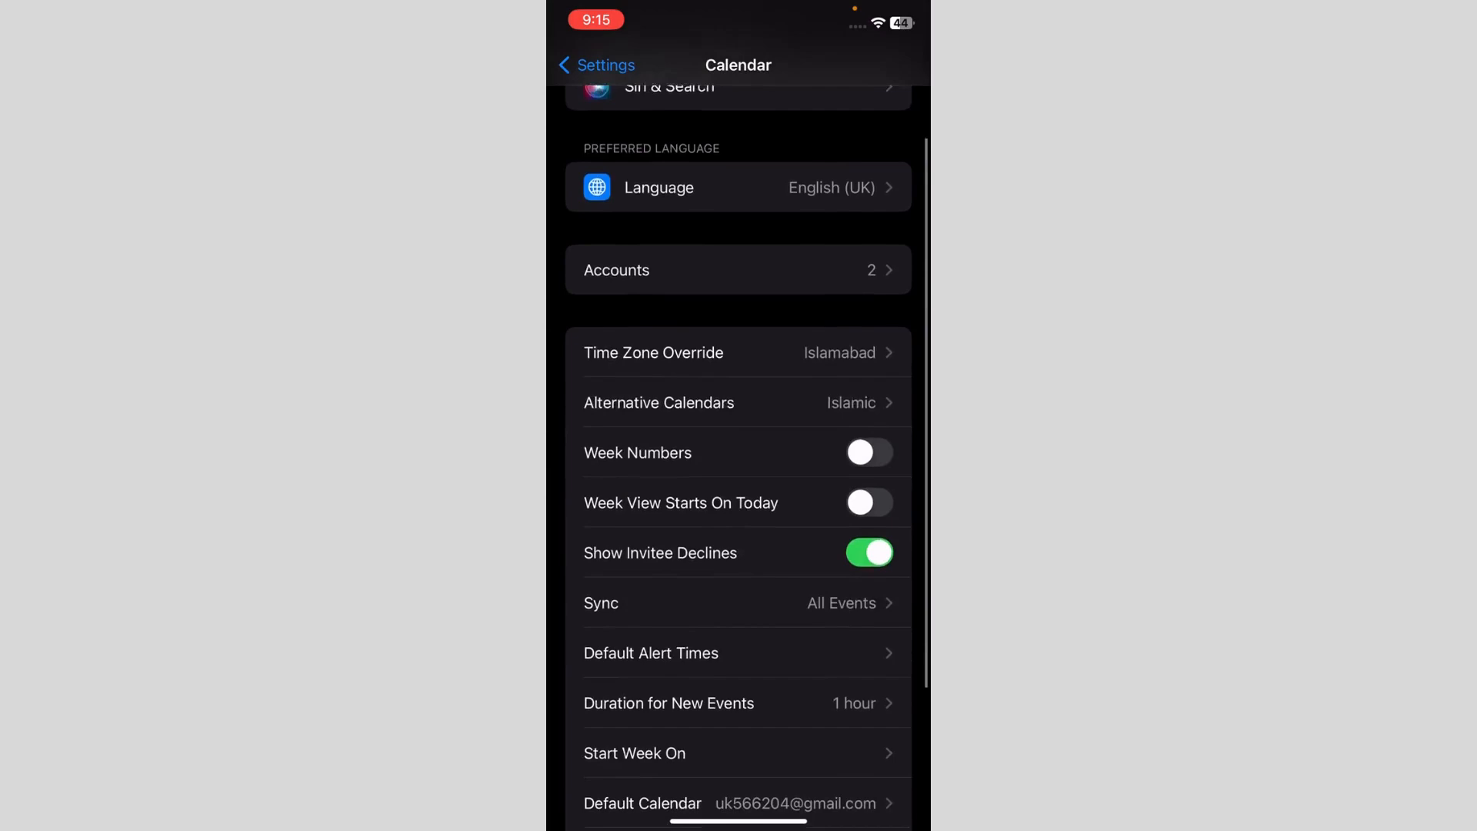
scroll(down, 3)
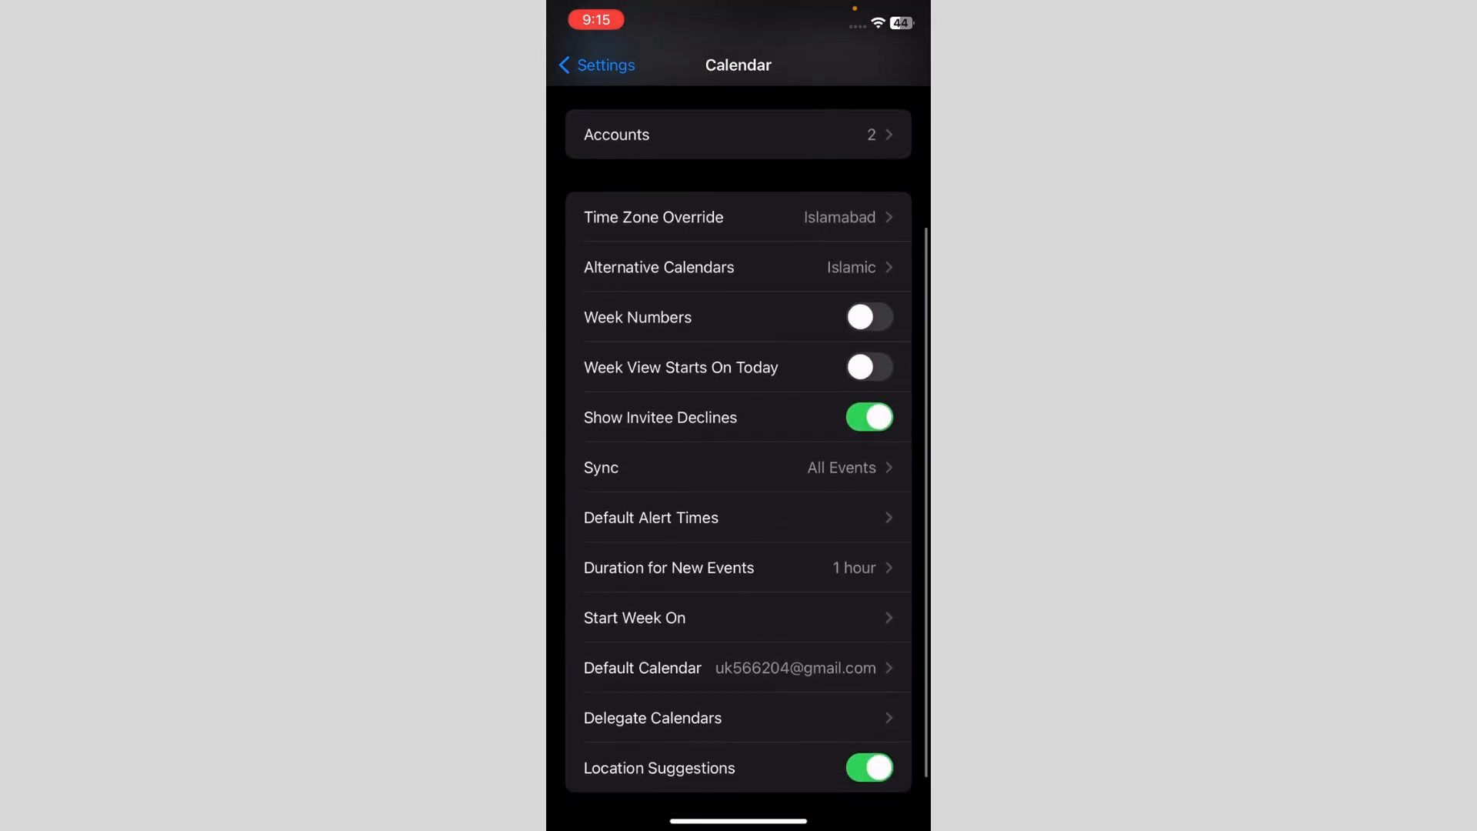
click(650, 518)
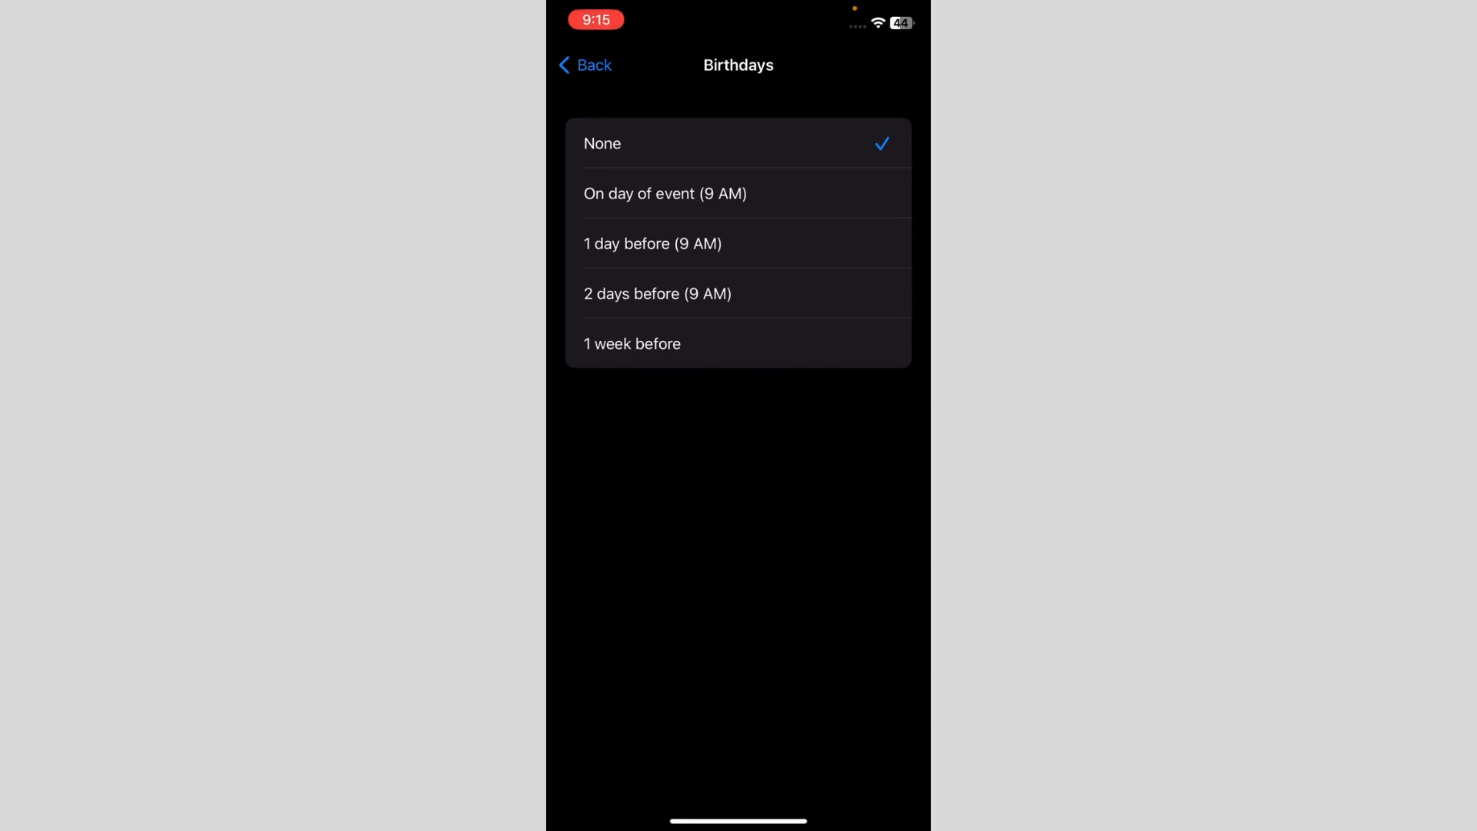
- Choose 'On day of event (9 AM)' as the Birthdays default alert
click(665, 193)
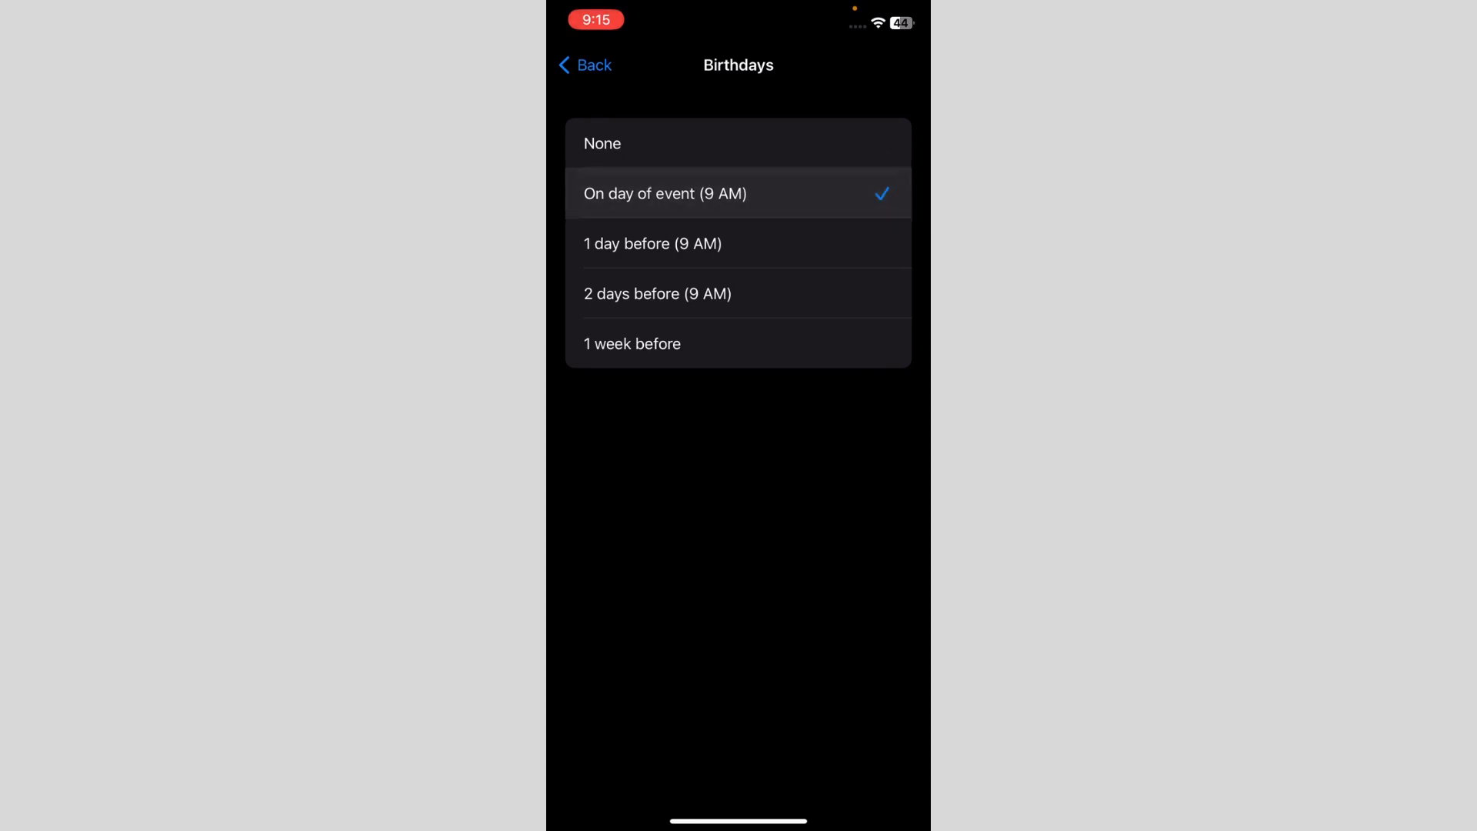